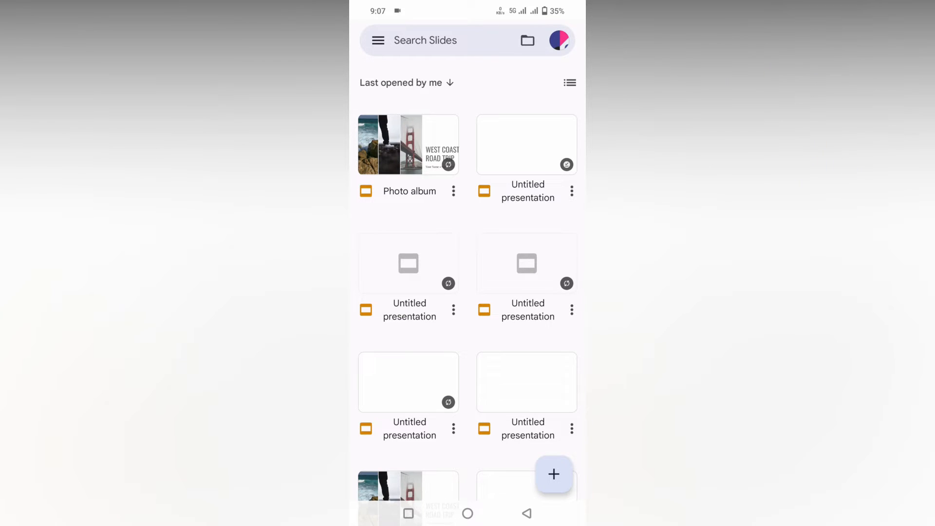
# Create a new blank presentation with the + button on the Slides home screen.
pyautogui.click(553, 474)
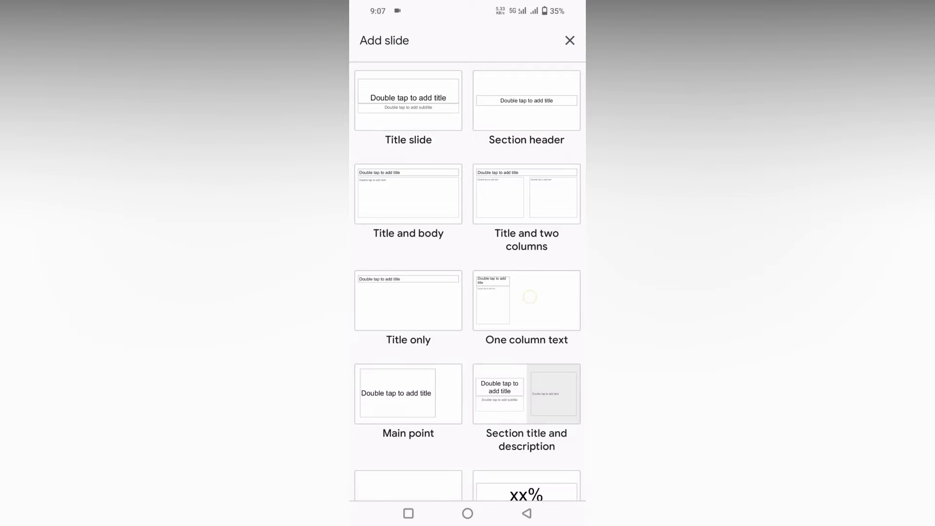
# Add three slides: Title and two columns, Main point, and Section title and description.
pyautogui.click(526, 194)
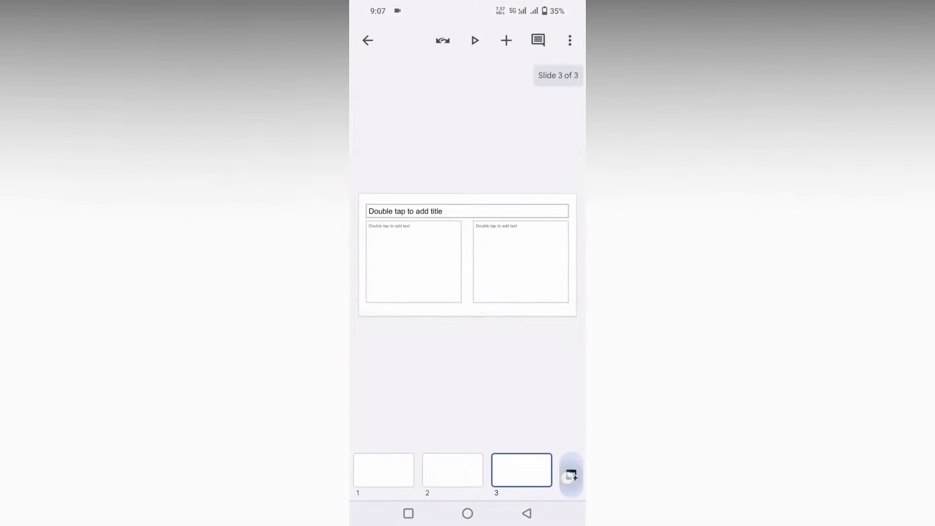
pyautogui.click(571, 477)
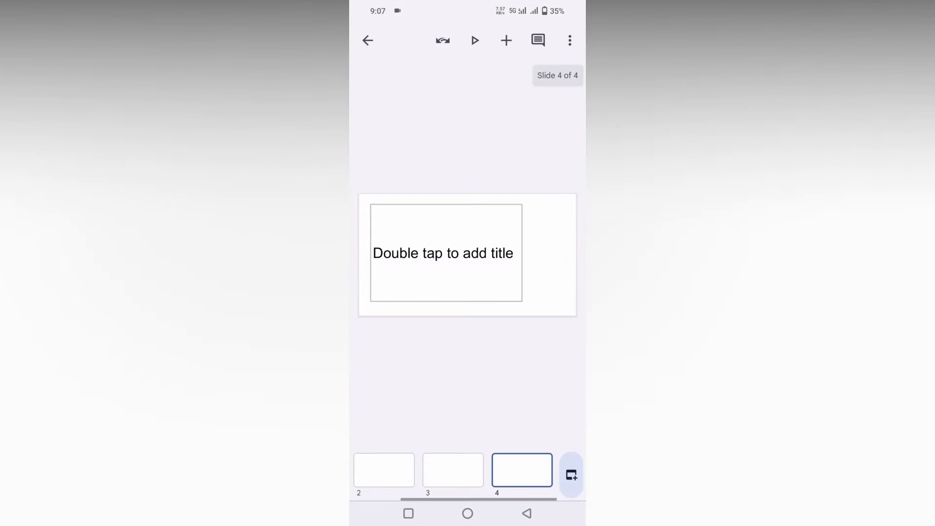
pyautogui.click(571, 476)
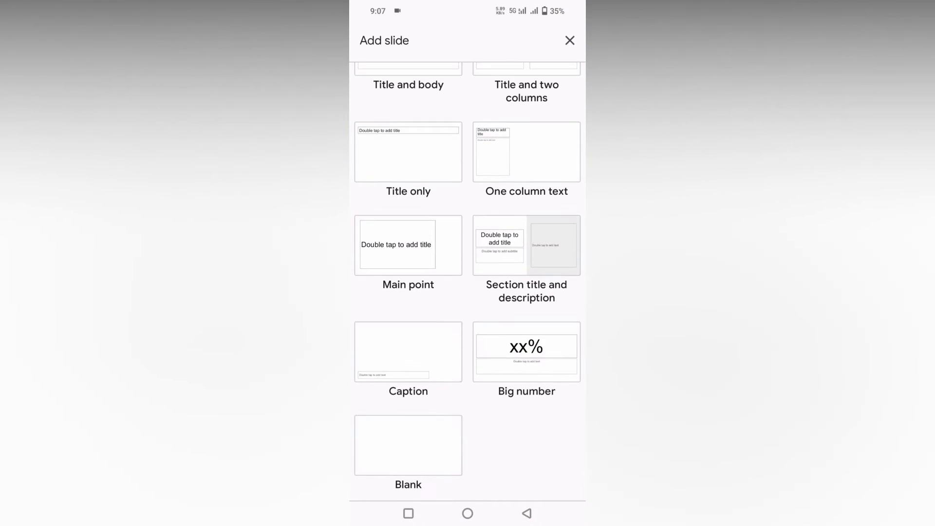
pyautogui.click(526, 245)
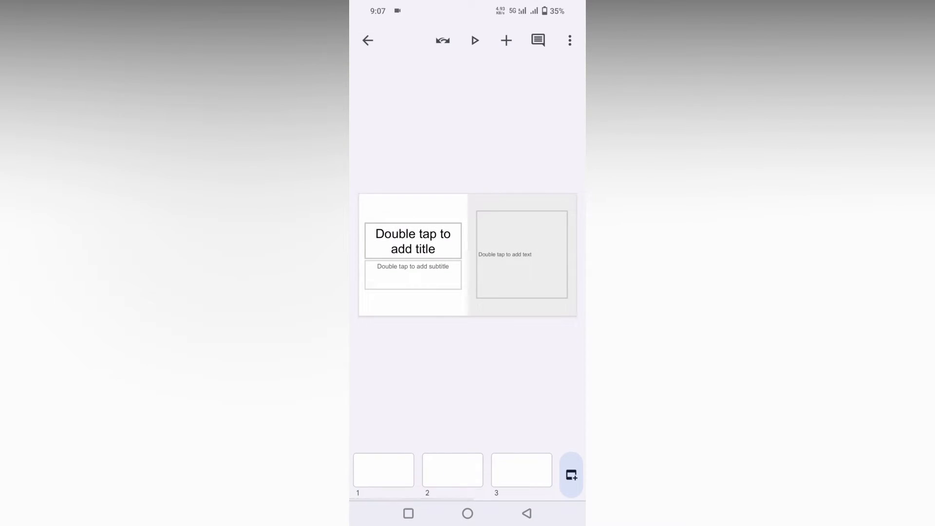
# Apply the Geometric theme from the From Google theme list to all five slides.
pyautogui.click(569, 40)
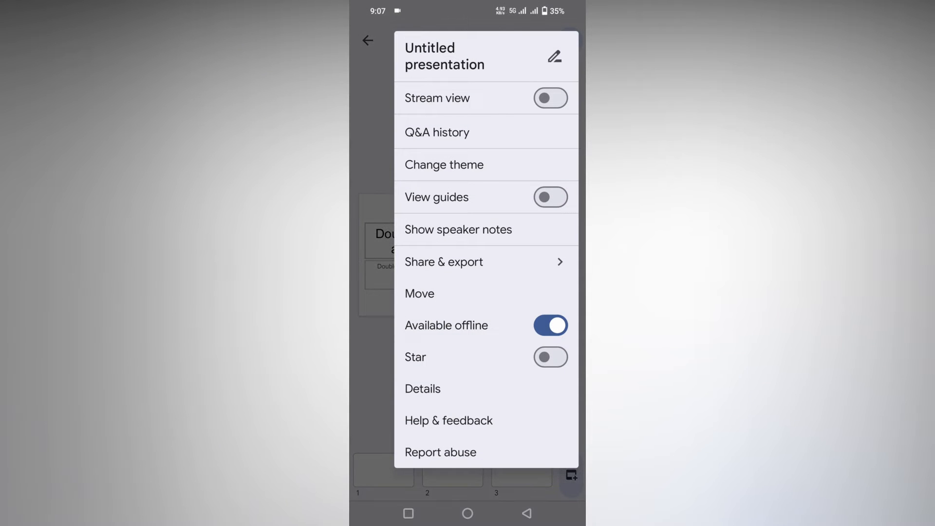
pyautogui.click(444, 165)
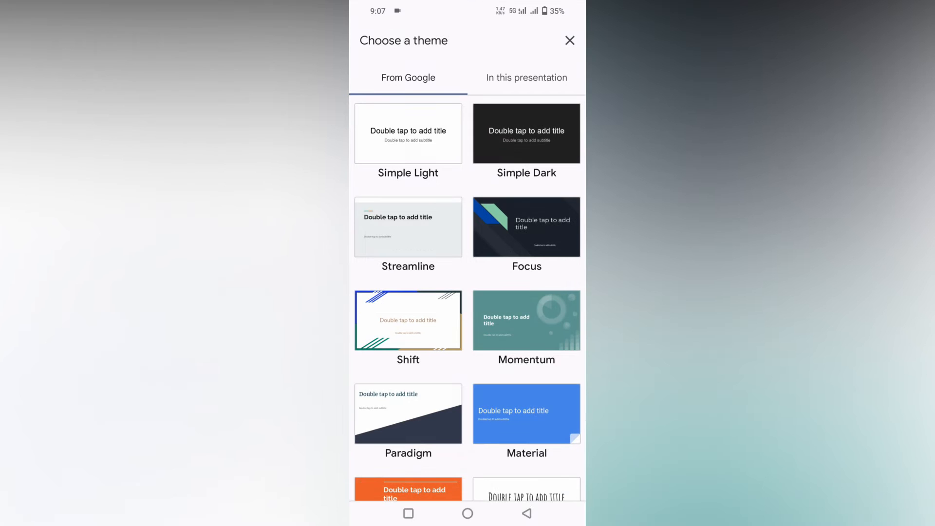
pyautogui.scroll(-3)
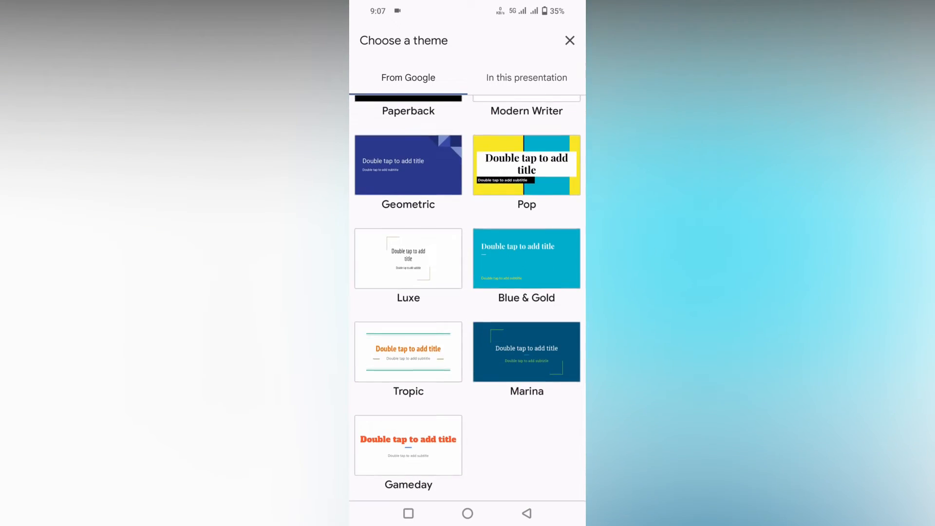
pyautogui.click(408, 164)
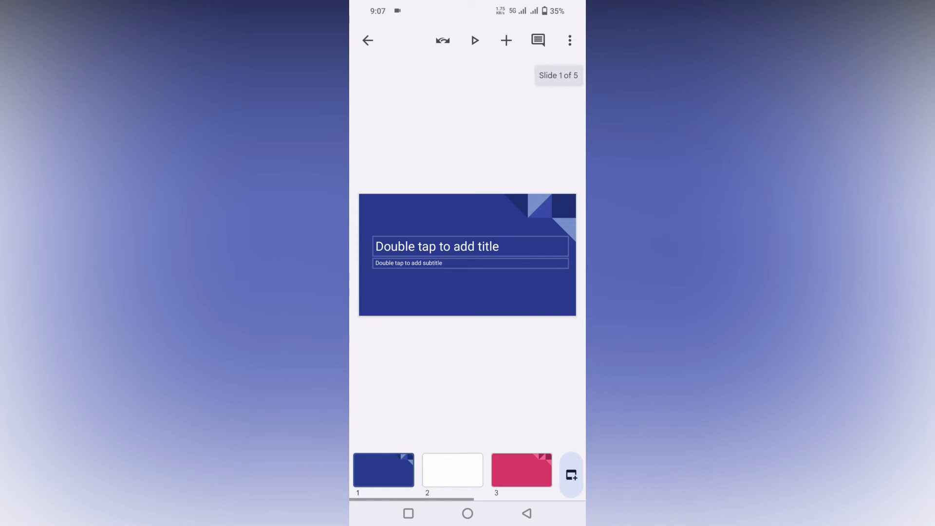
# Delete the second slide, apply Paradigm then Momentum themes, and reopen the theme choices.
pyautogui.click(452, 470)
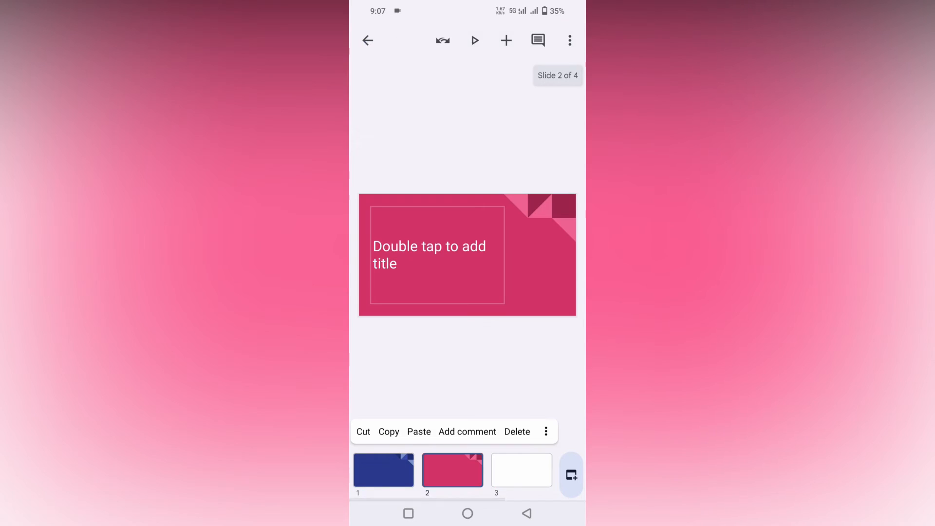
pyautogui.click(521, 470)
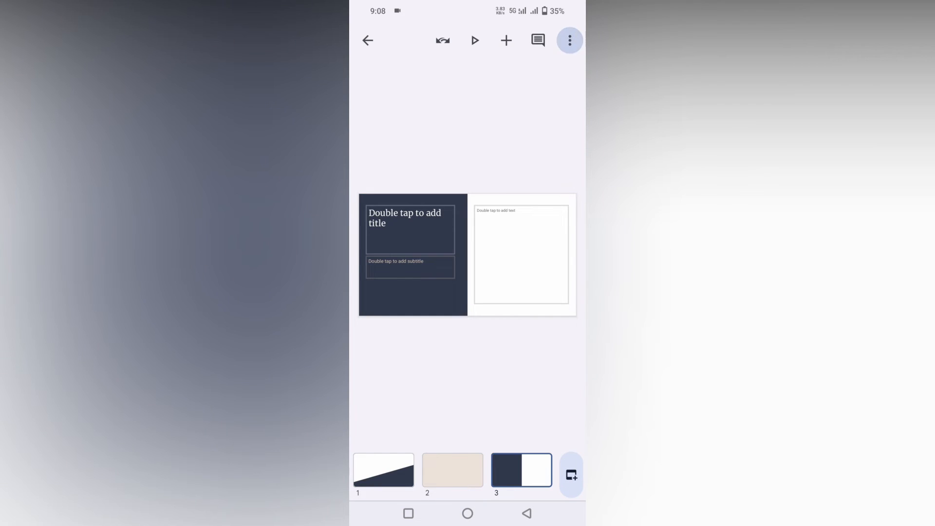
pyautogui.click(569, 41)
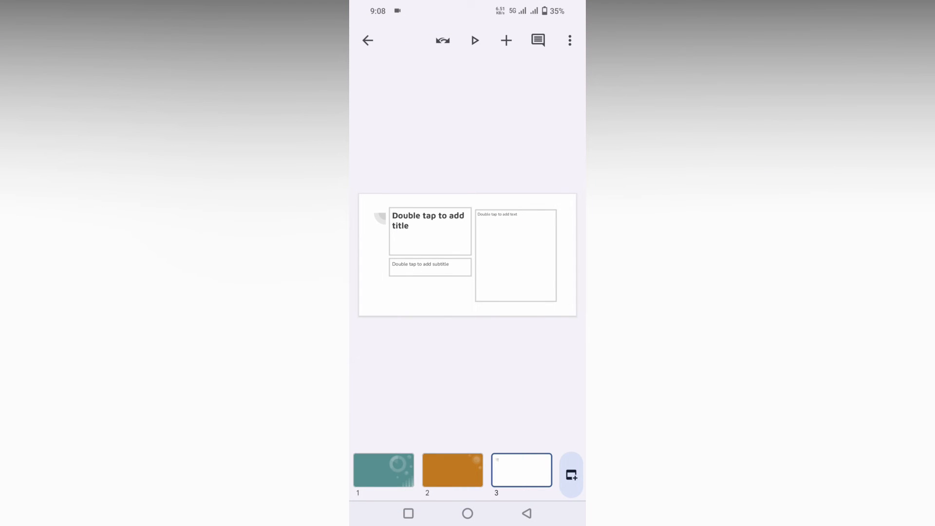
pyautogui.click(569, 41)
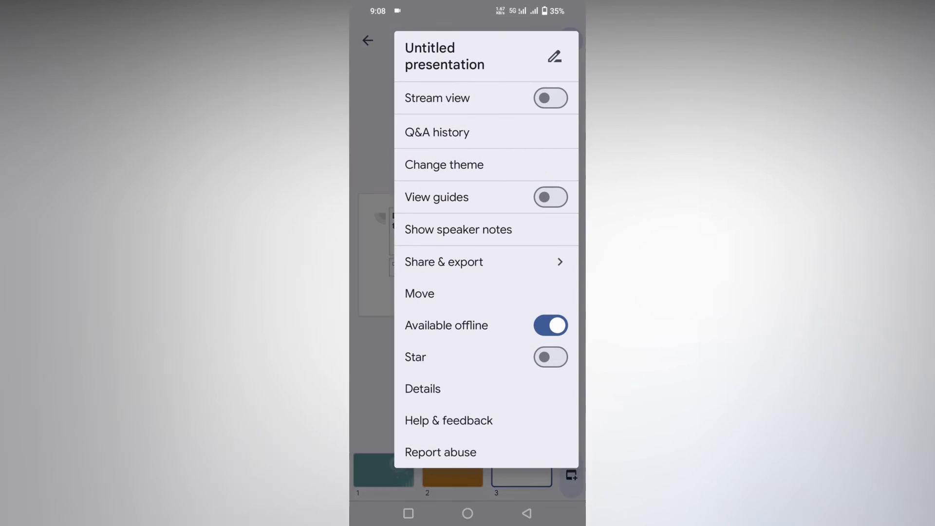
pyautogui.click(443, 165)
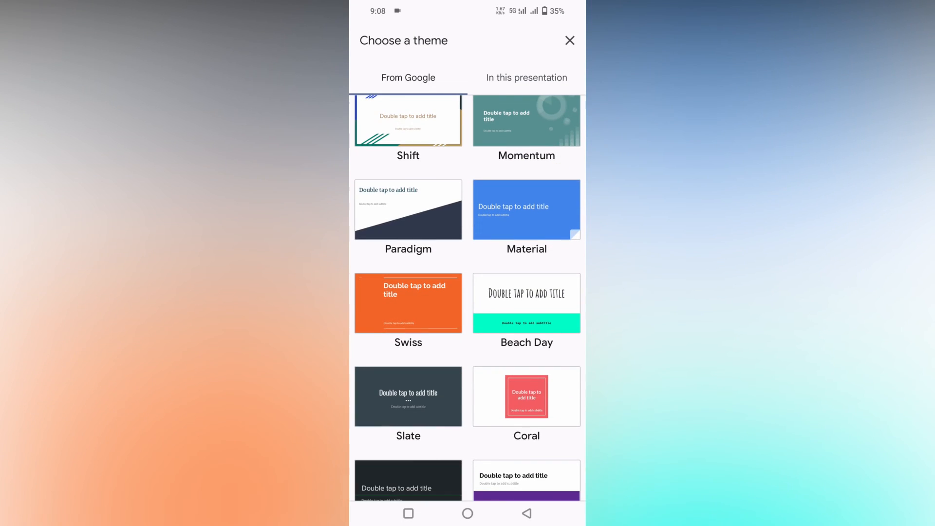